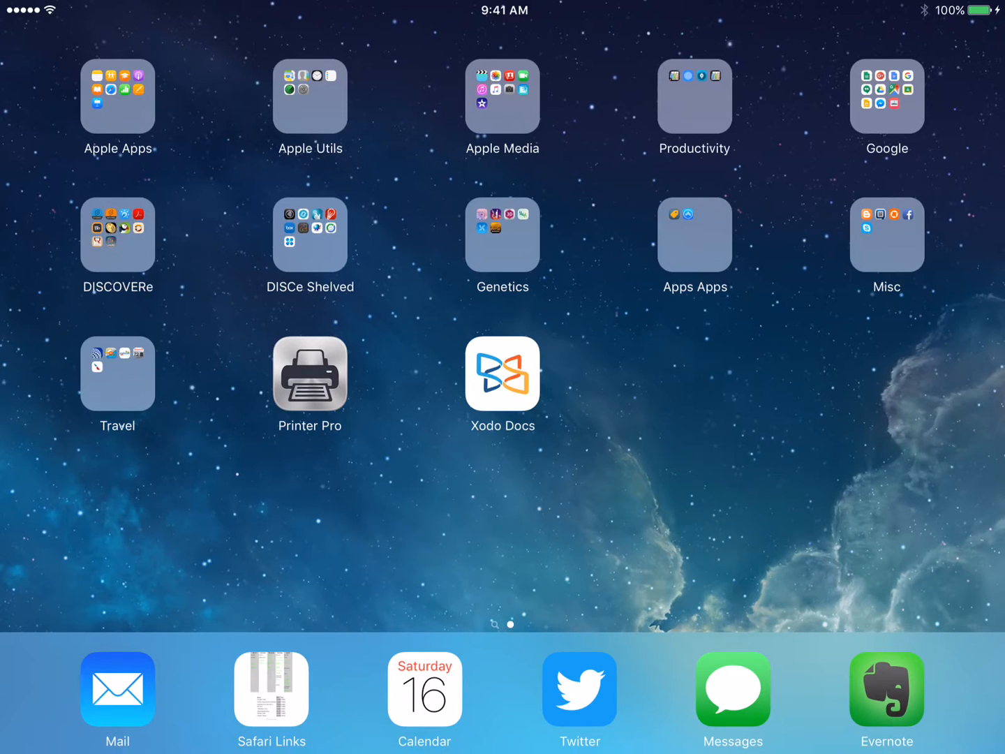
# Launch Xodo Docs from the home screen to show the Local Documents inbox
pyautogui.click(501, 374)
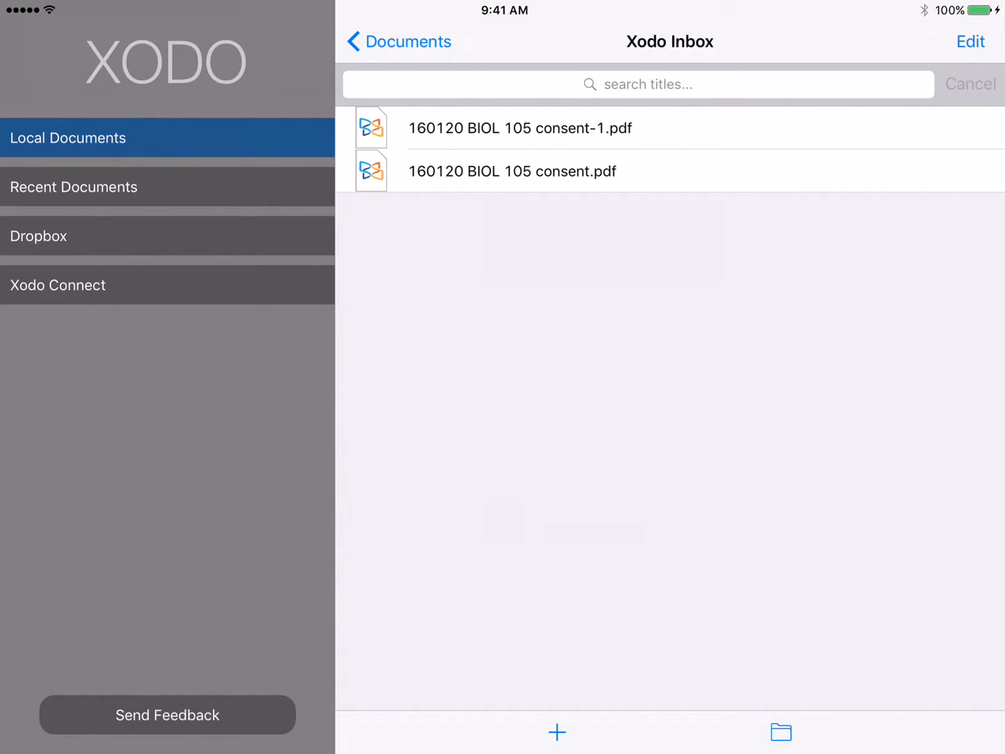
# Select both BIOL 105 consent PDFs and confirm their deletion
pyautogui.click(969, 42)
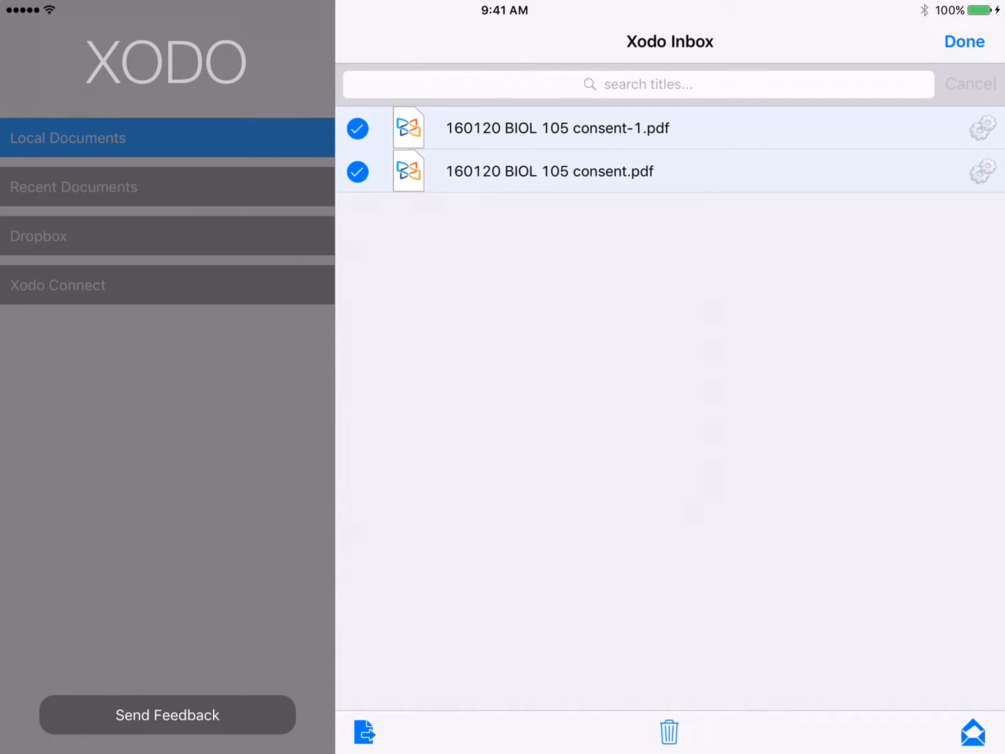
pyautogui.click(669, 731)
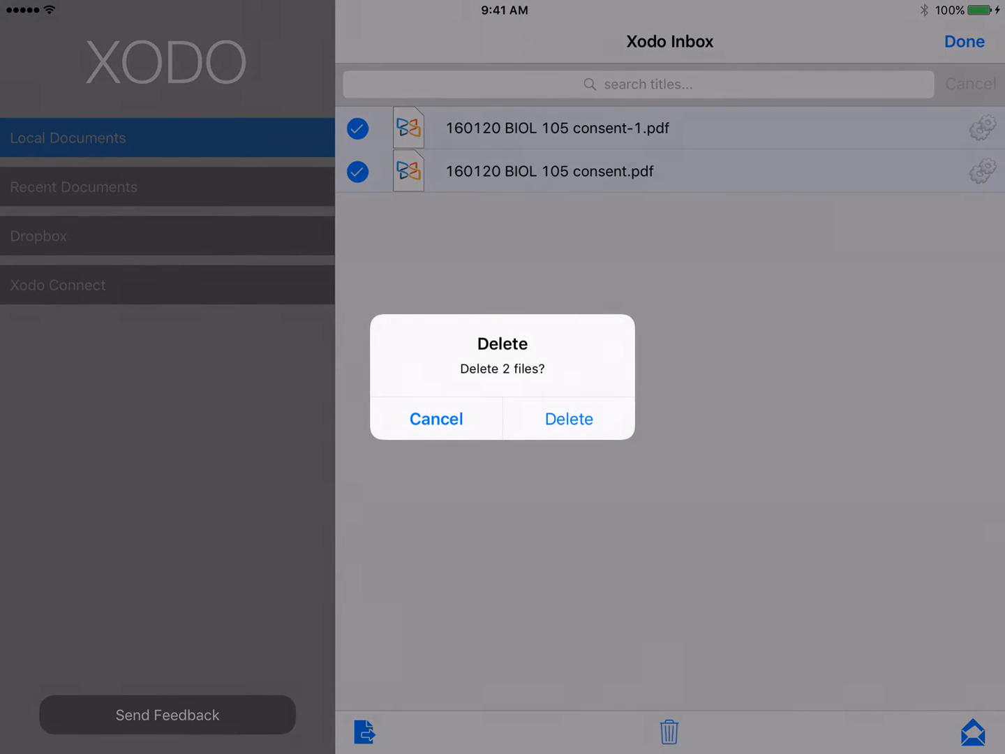
pyautogui.click(568, 418)
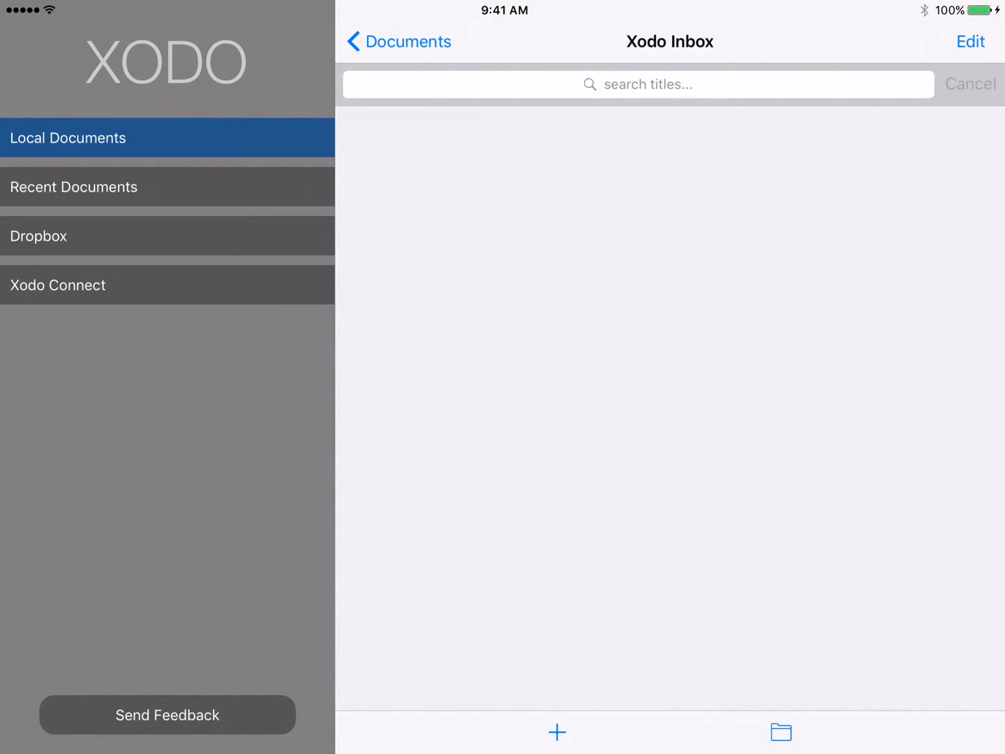
# Bring up the New PDF Document or Folder panel from the empty inbox
pyautogui.click(556, 732)
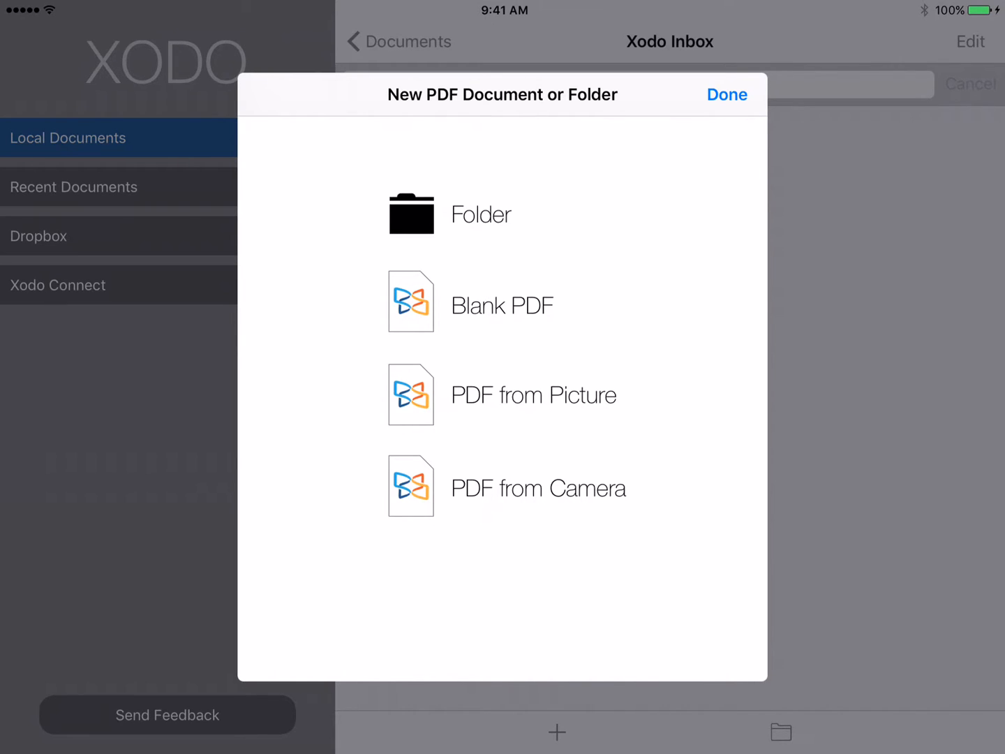
# Create a Blank PDF titled 'To biol class', keeping Letter size and 1 page
pyautogui.click(501, 304)
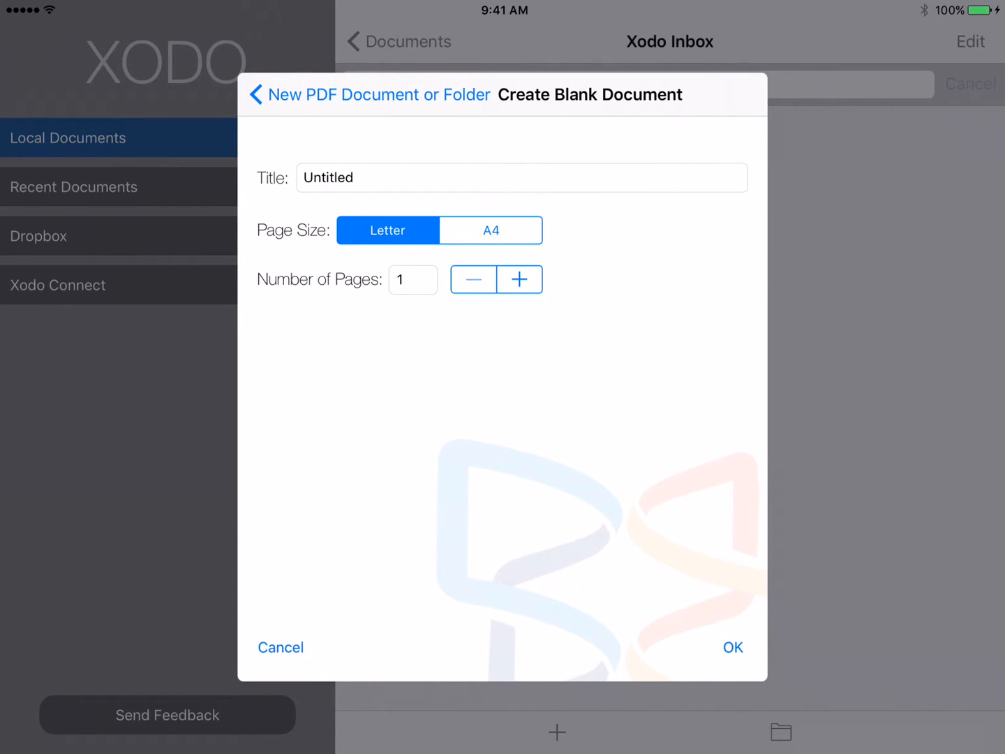
pyautogui.click(521, 177)
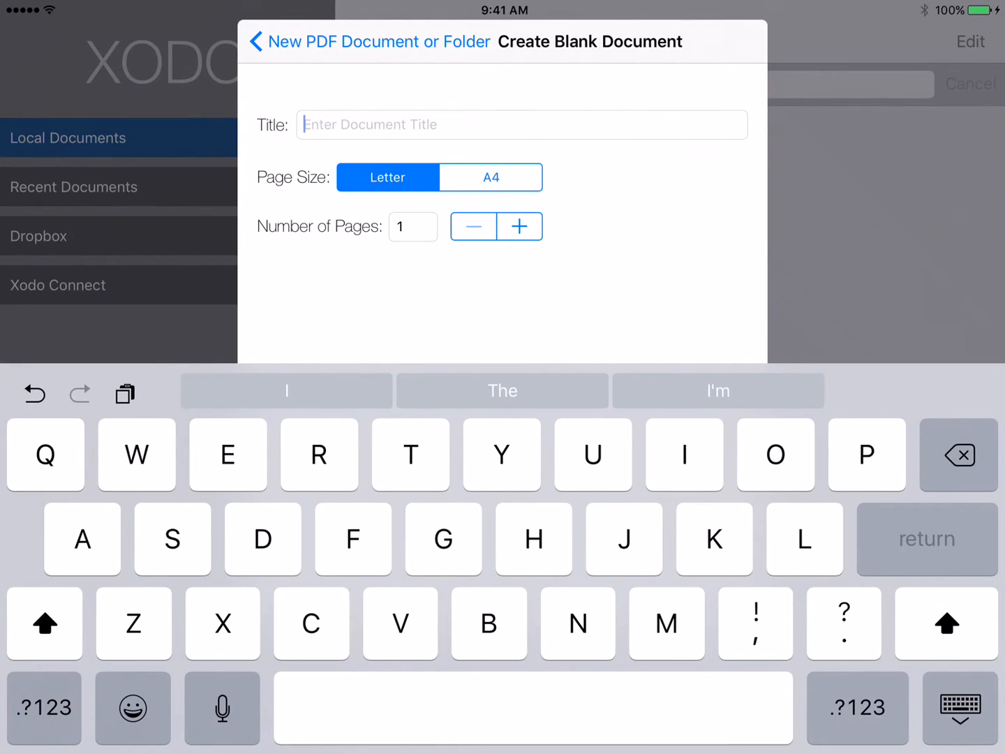
pyautogui.write('To b')
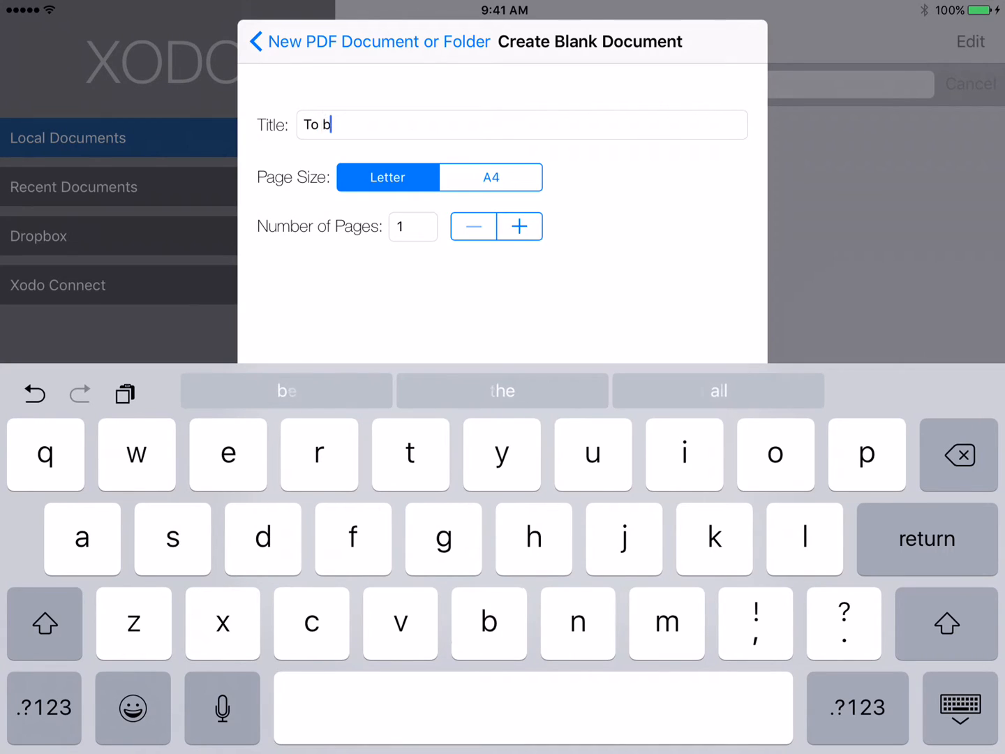
pyautogui.write('iol')
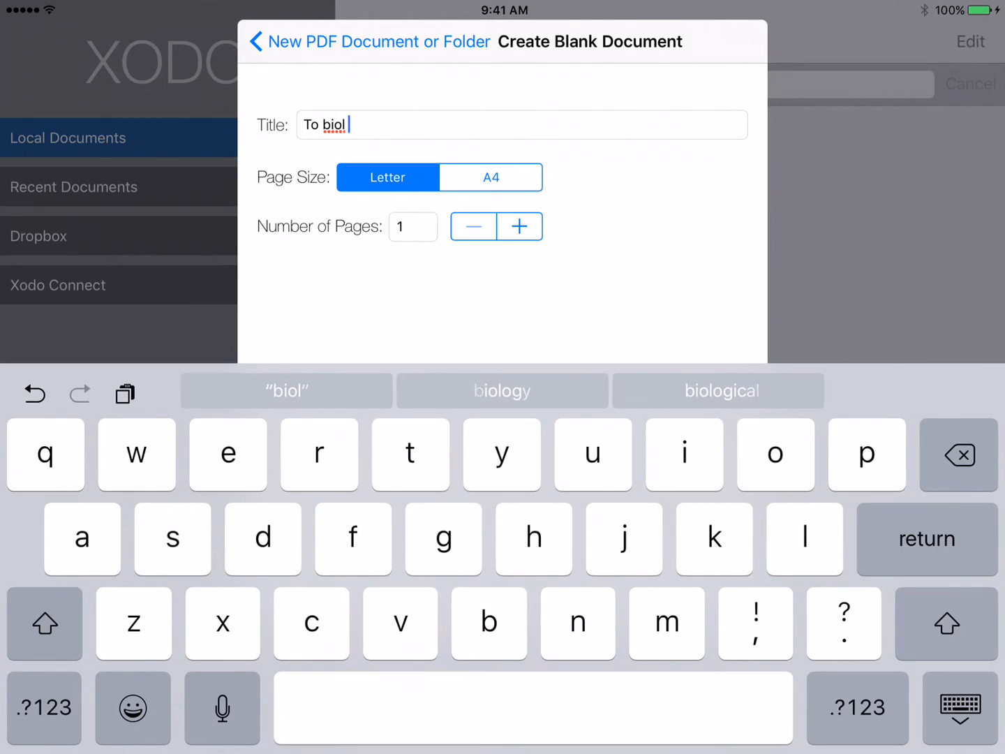
pyautogui.write('class')
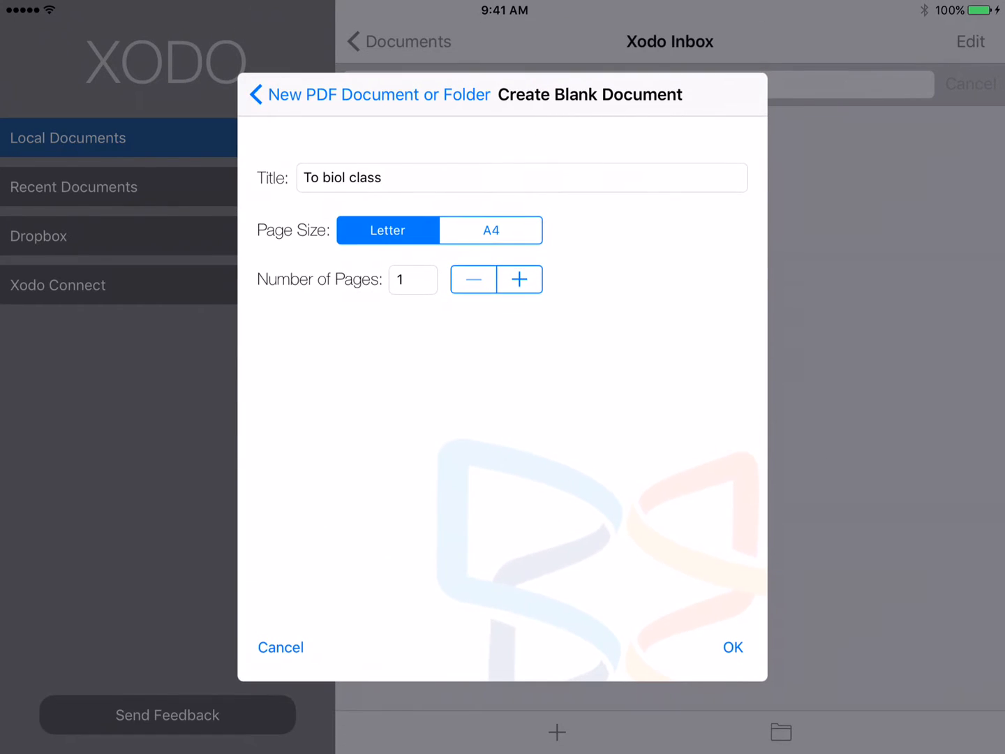
pyautogui.click(733, 647)
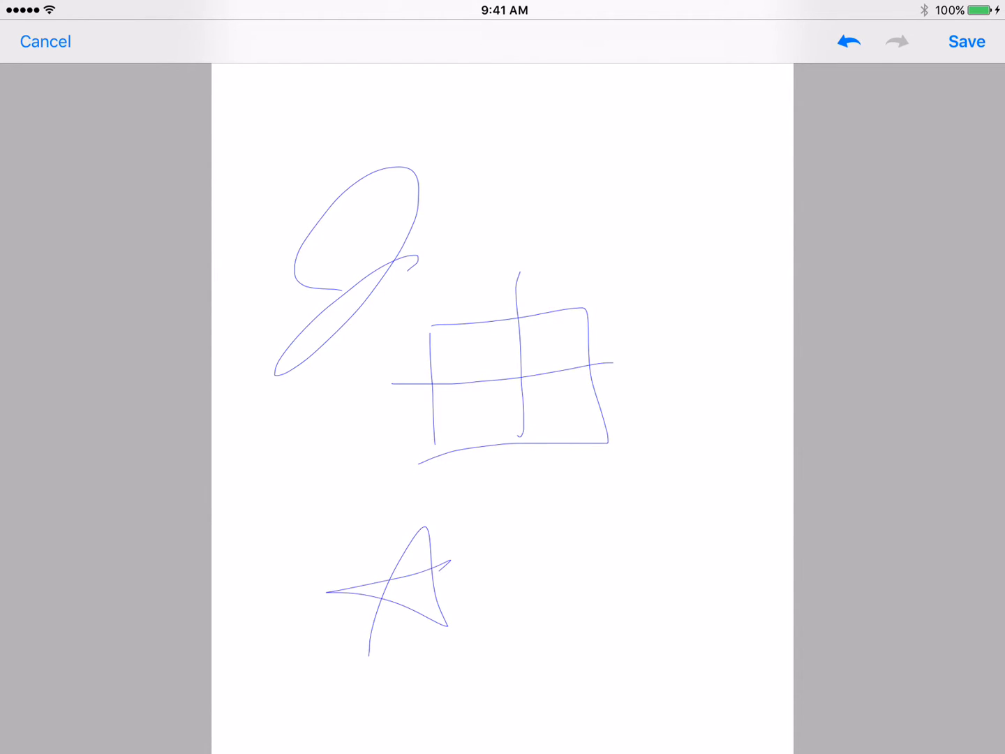
# Draw freehand strokes on the blank page, then close annotation mode
pyautogui.moveTo(328, 667); pyautogui.dragTo(439, 565)
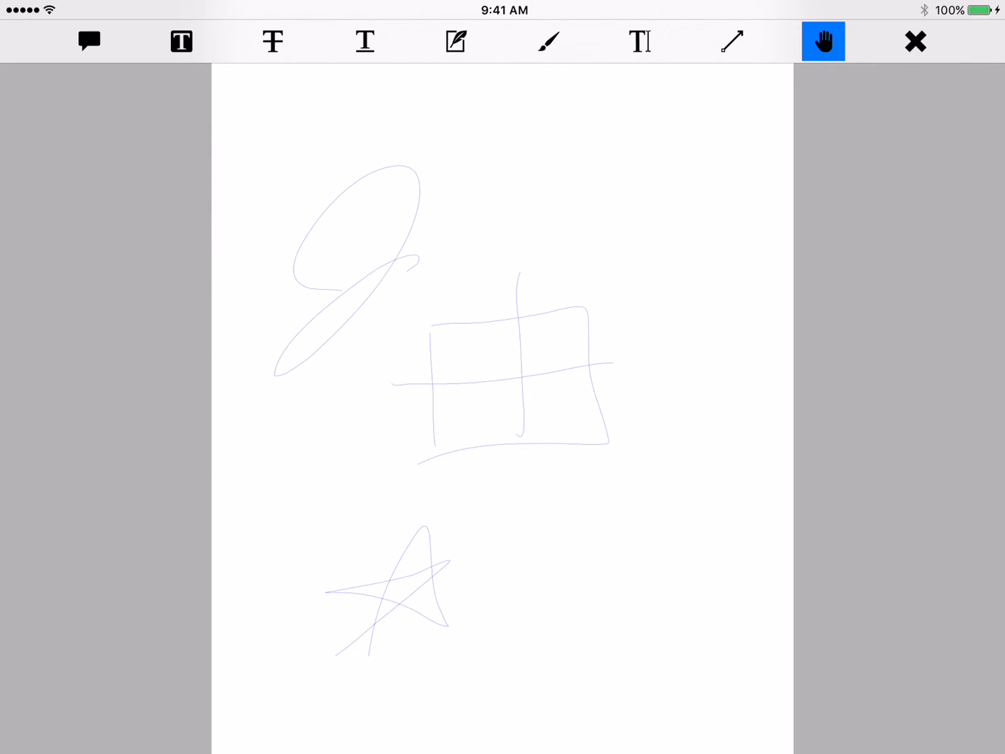
pyautogui.click(915, 42)
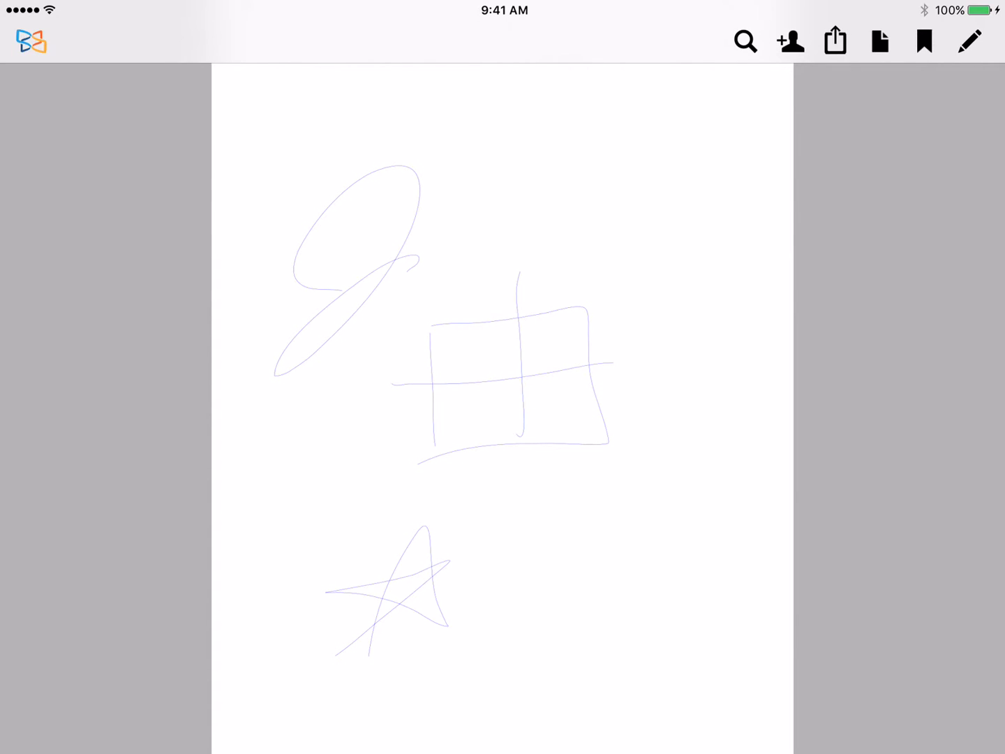
# Bring up the share sheet for the sketched 'To biol class' PDF
pyautogui.click(834, 41)
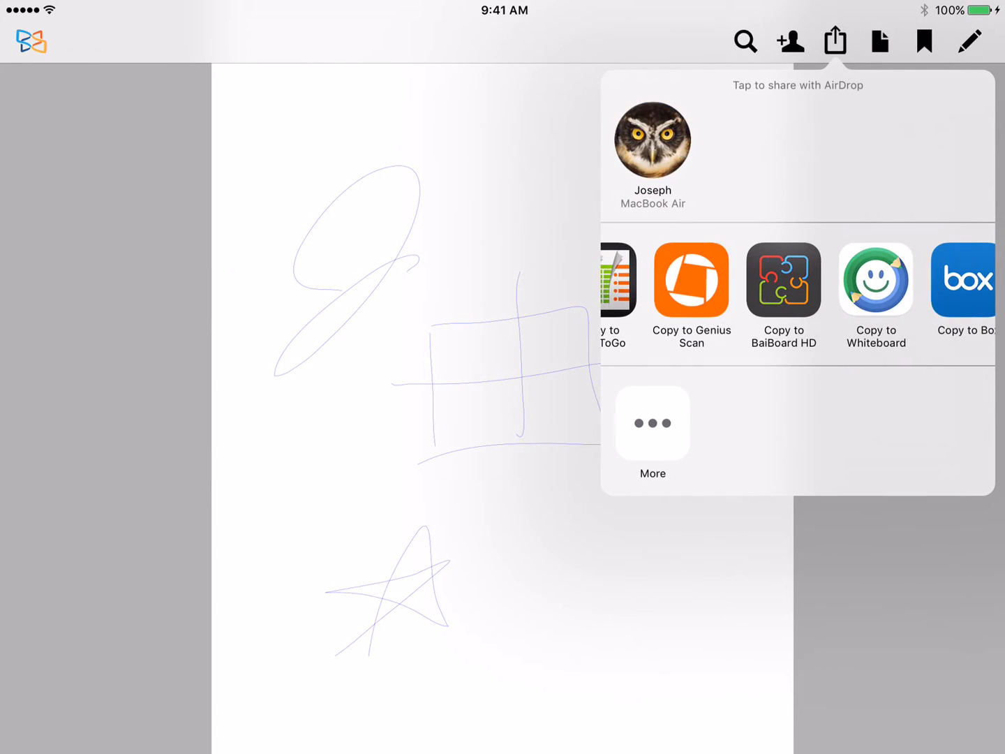
# Copy 'To biol class.pdf' to Google Drive and confirm SAVE
pyautogui.hscroll(-3)
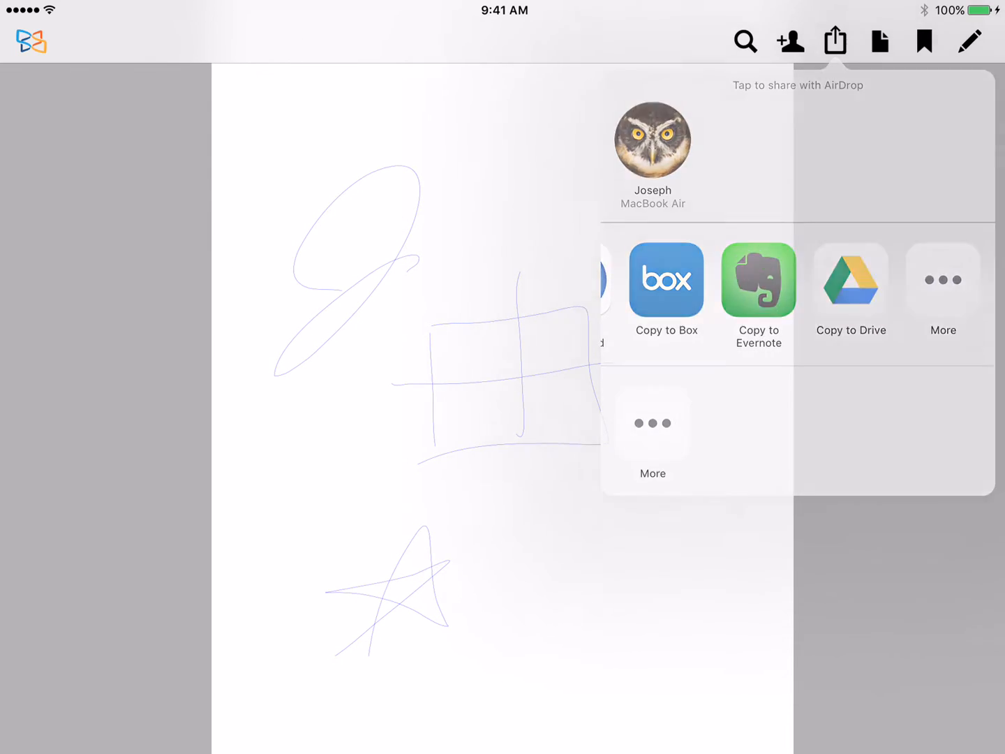
pyautogui.click(850, 280)
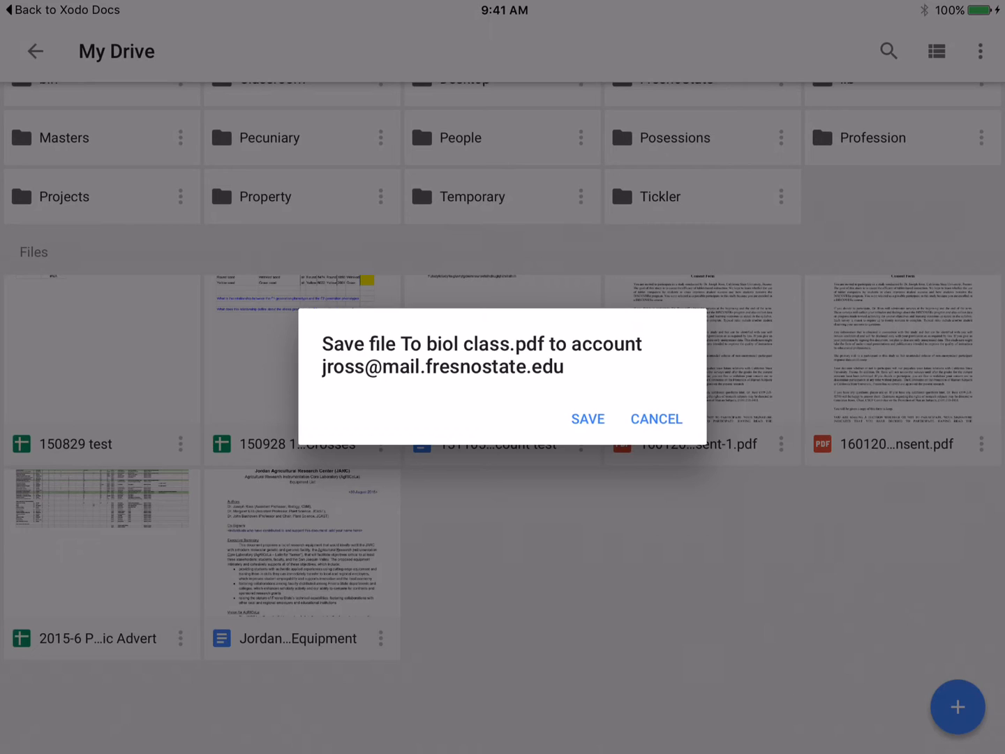
pyautogui.click(588, 419)
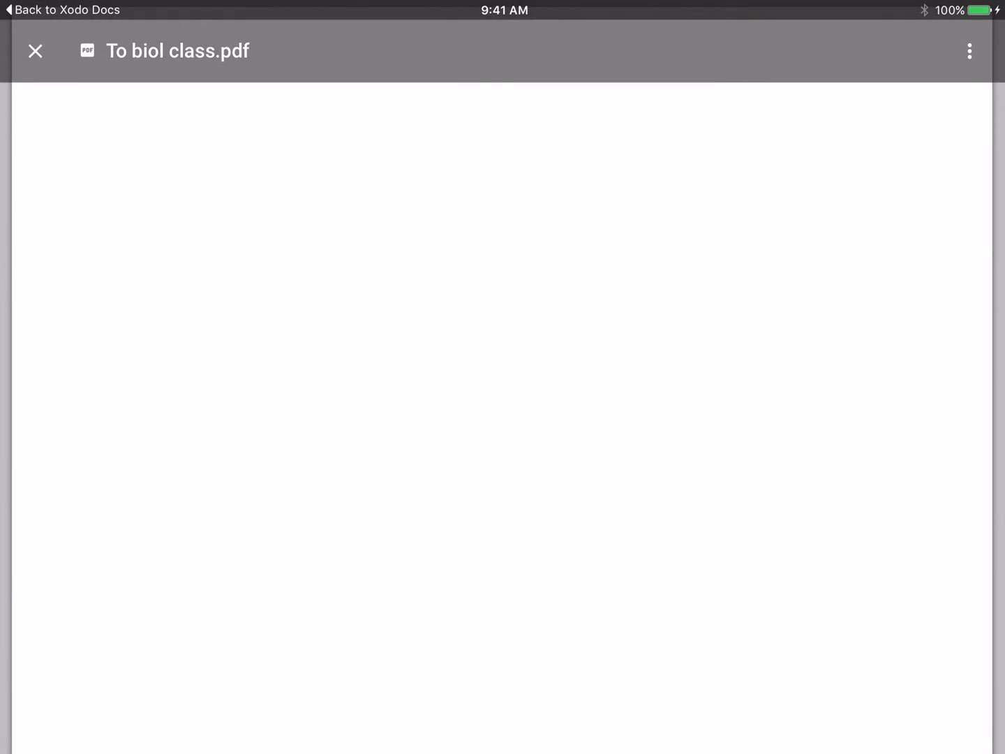
# Choose Send a copy from the file viewer's more-actions menu
pyautogui.click(968, 51)
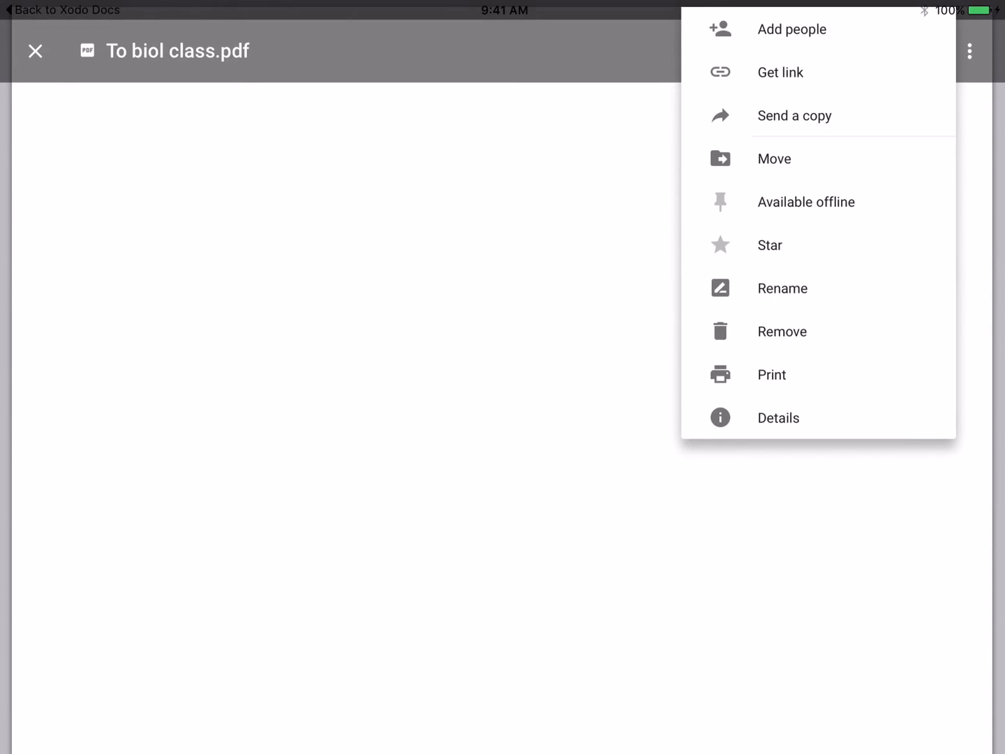
pyautogui.click(794, 115)
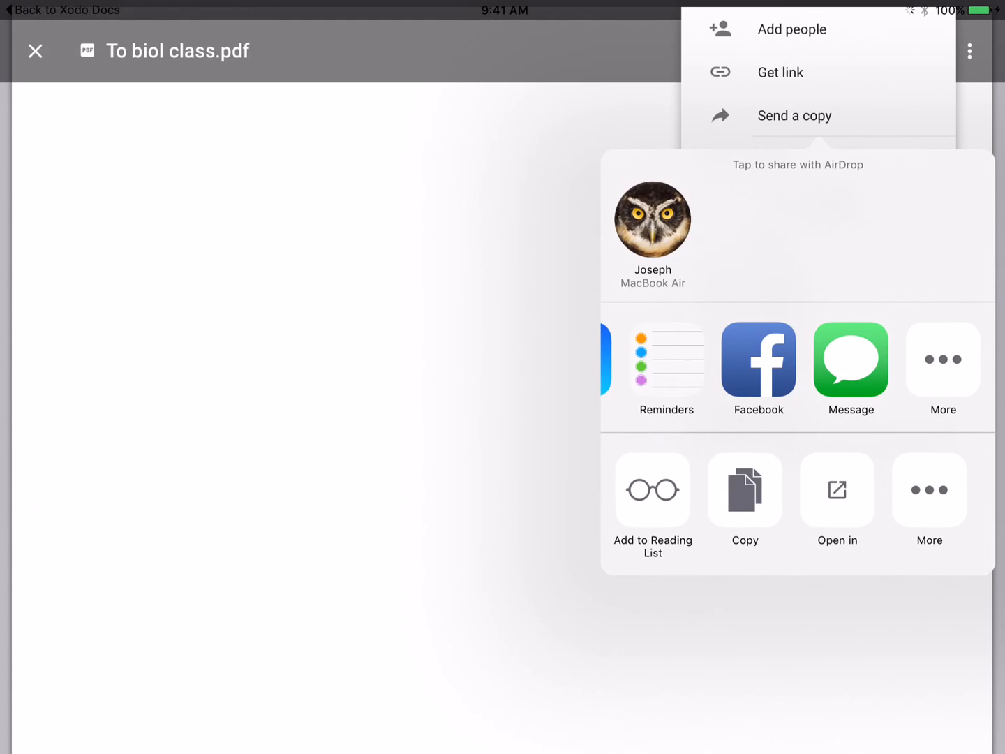
# Open the PDF in another reader app, then go back to the home screen
pyautogui.click(652, 218)
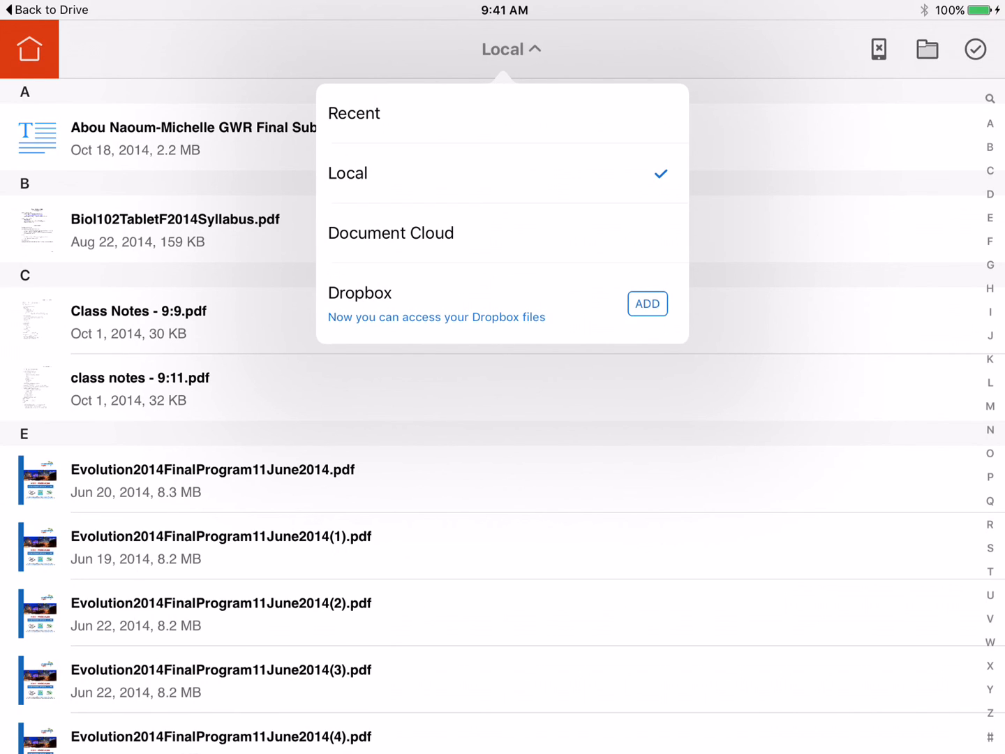
pyautogui.press('home')
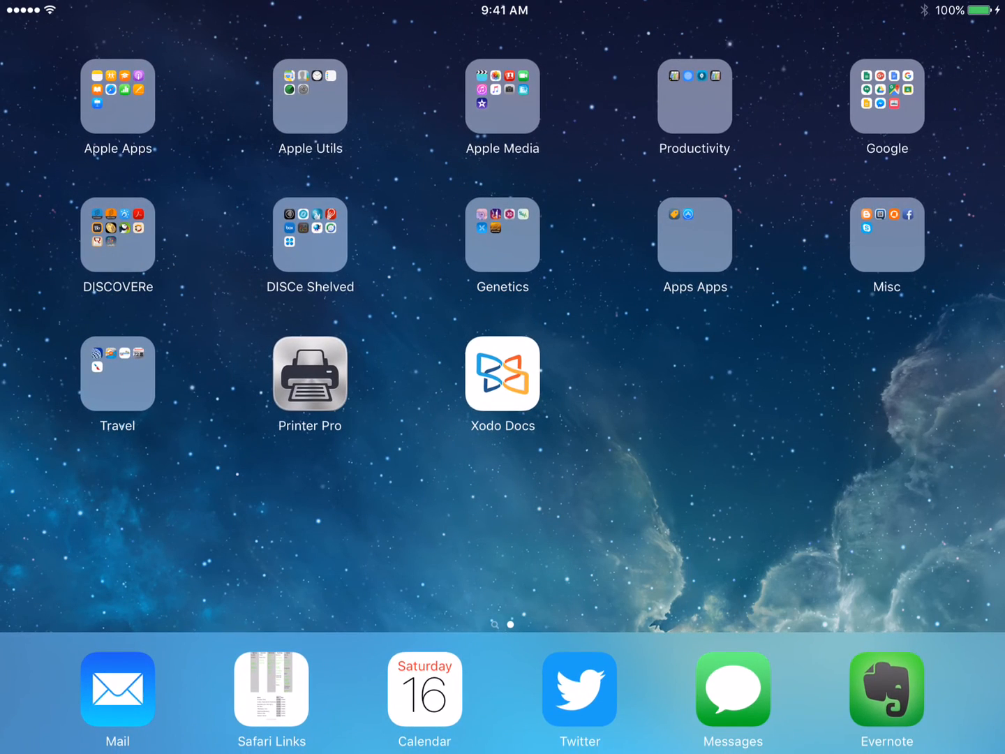